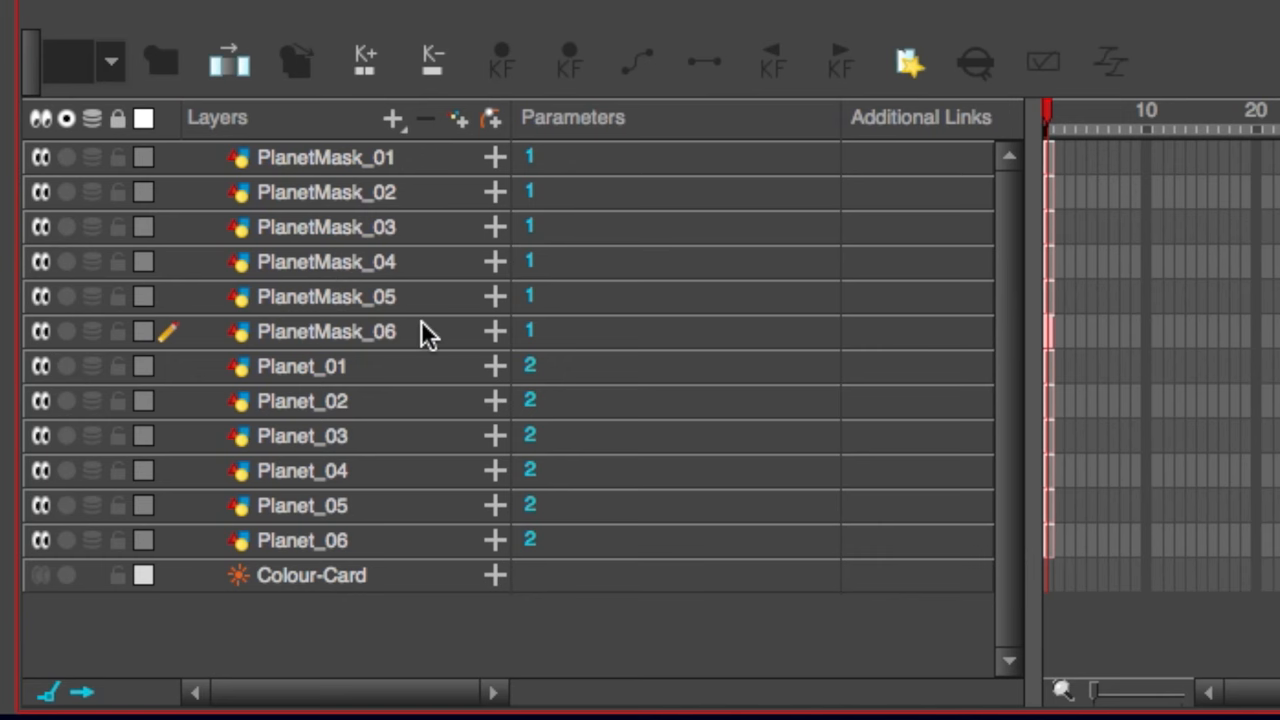
{"action": "mouse_move", "coordinate": [323, 366]}
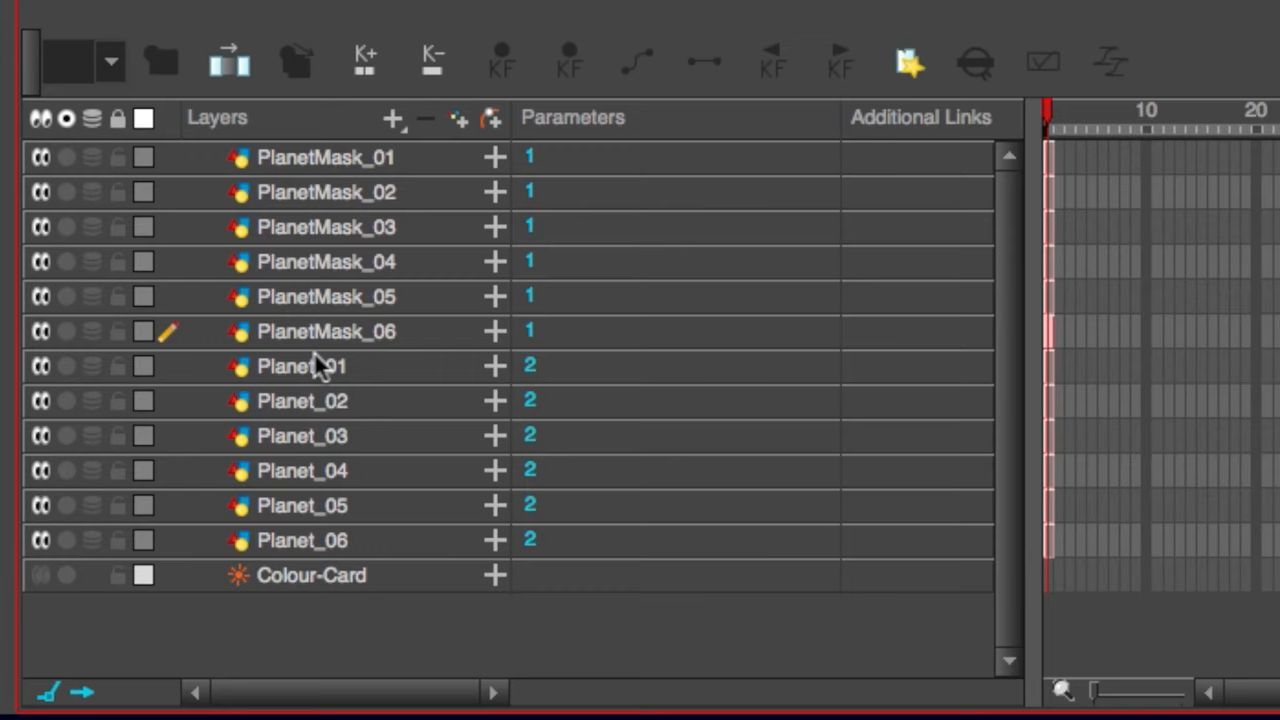
{"action": "mouse_move", "coordinate": [942, 227]}
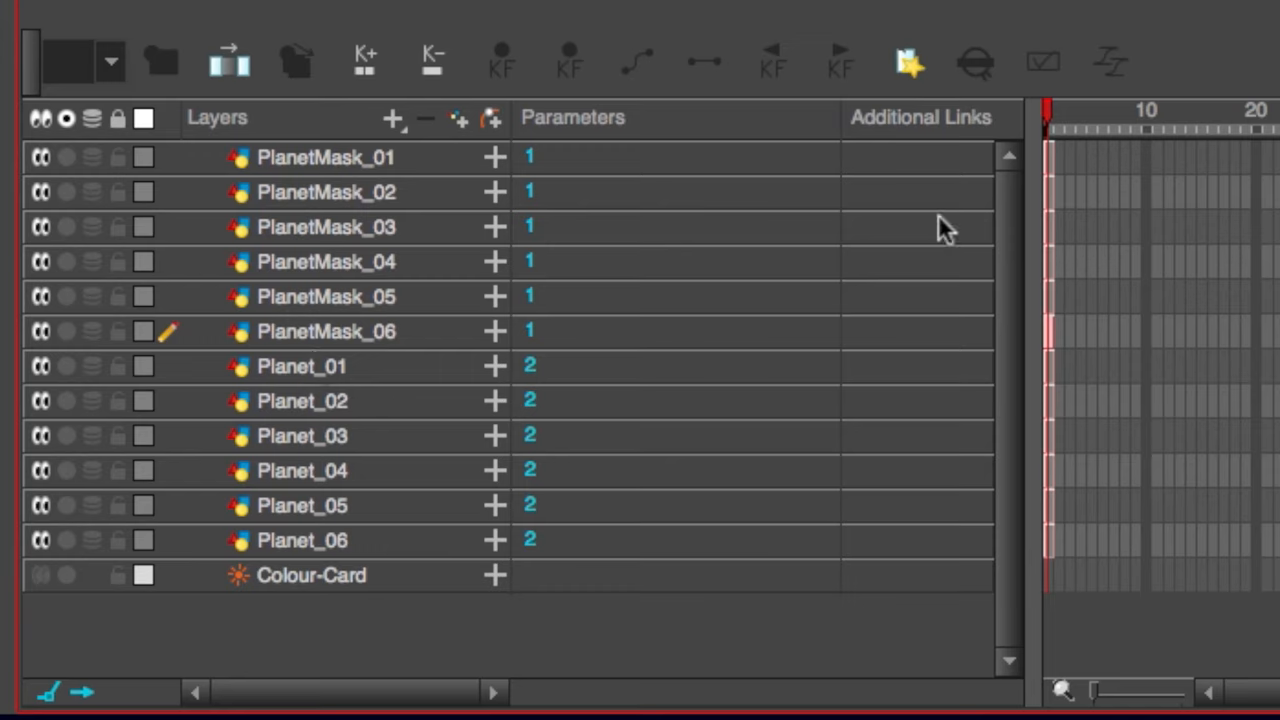
{"action": "mouse_move", "coordinate": [770, 440]}
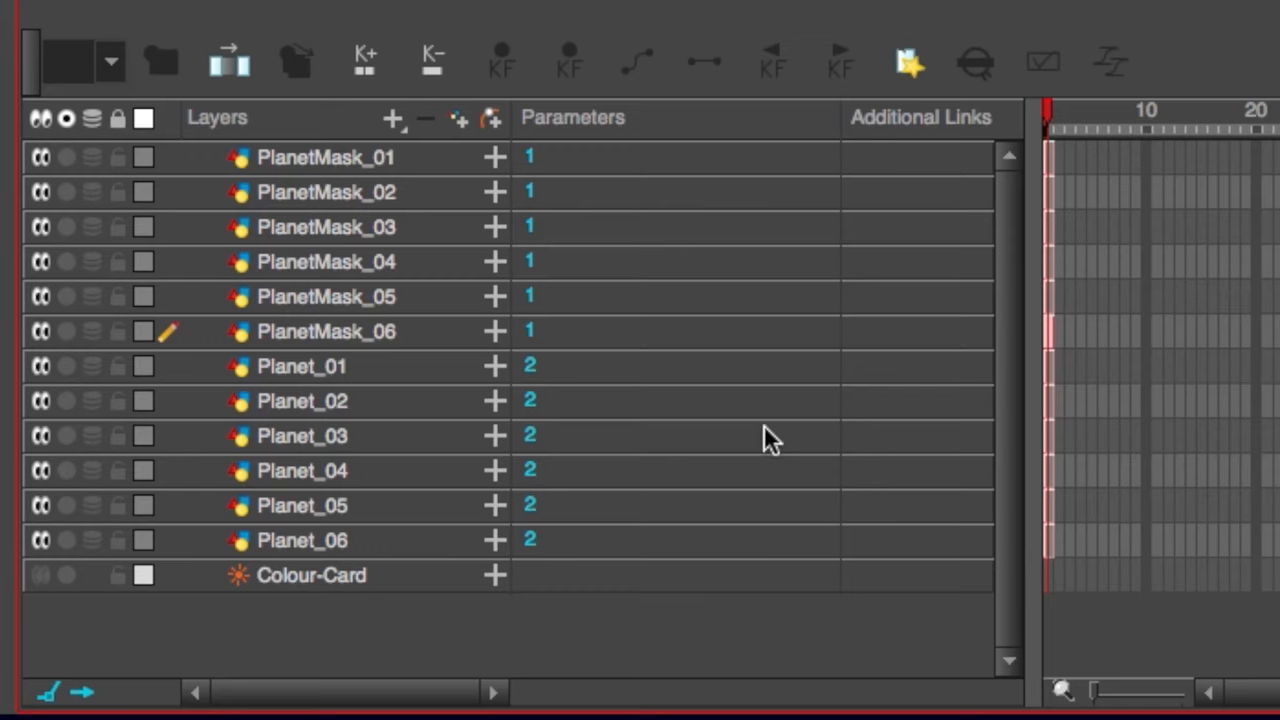
{"action": "mouse_move", "coordinate": [78, 663]}
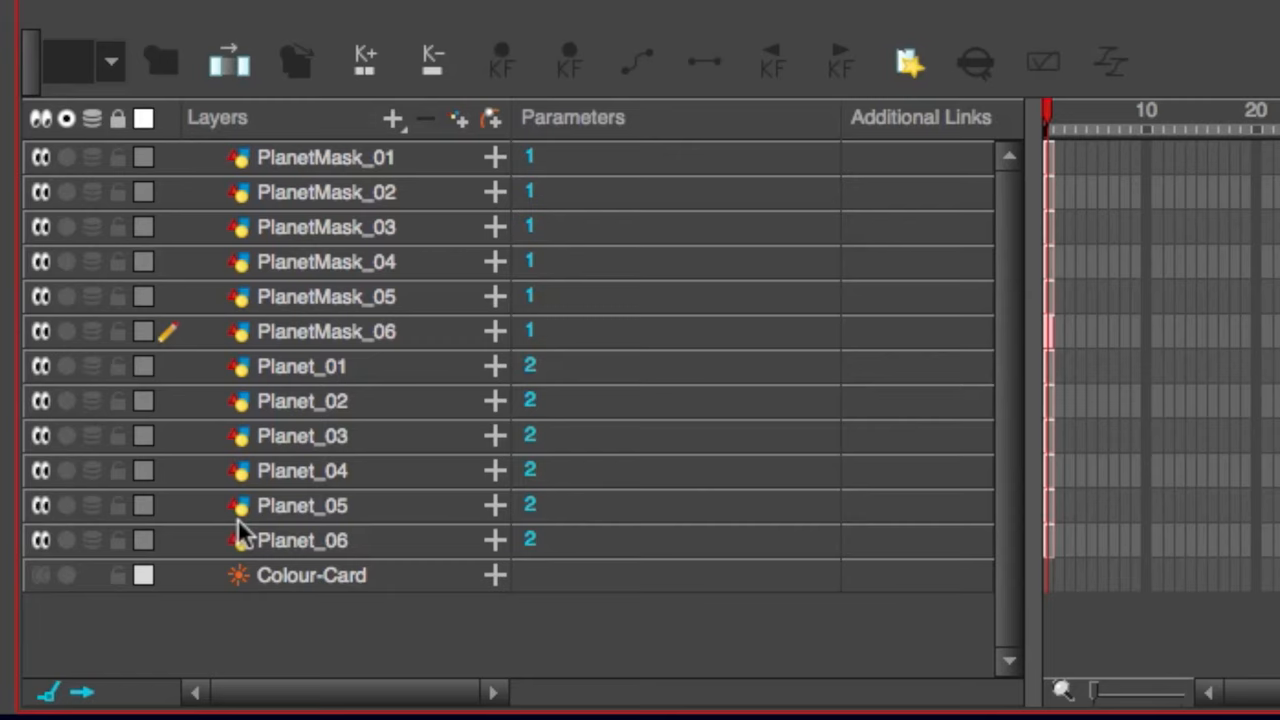
- Hide Planet_02 through Planet_06 in the Timeline, leaving only Planet_01 visible
{"action": "left_click", "coordinate": [300, 366]}
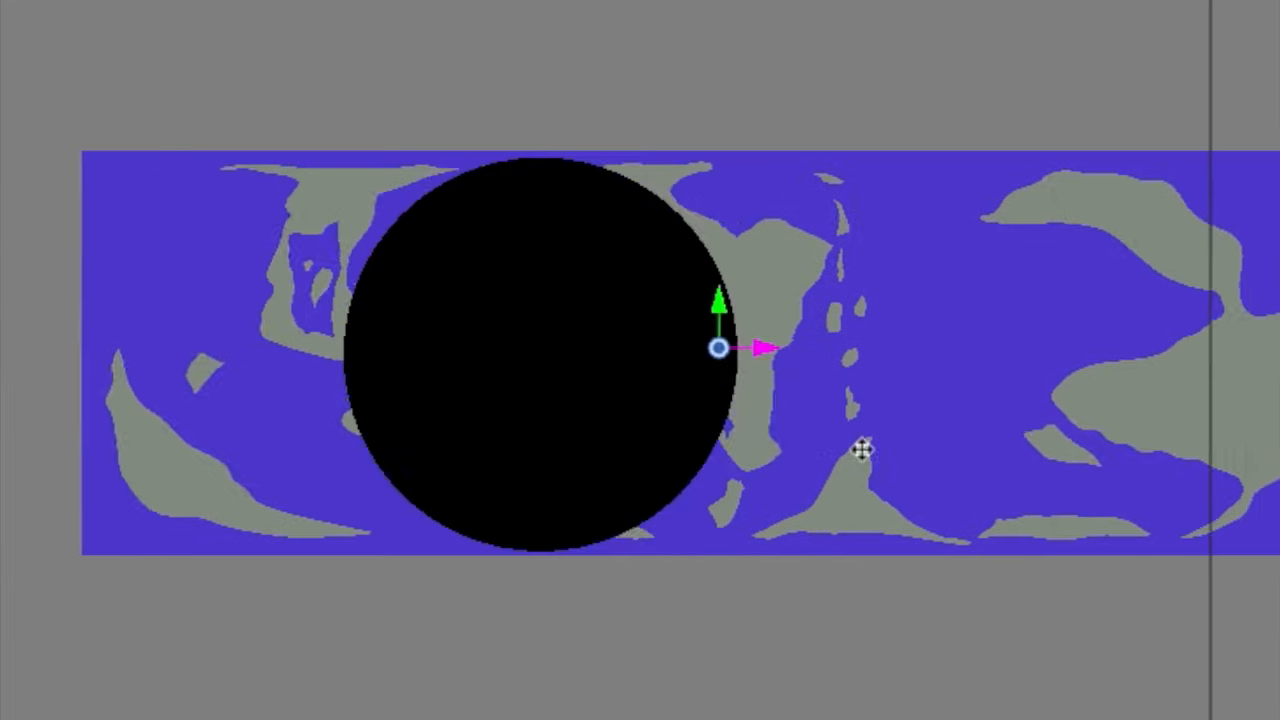
{"action": "left_click_drag", "start_coordinate": [860, 450], "coordinate": [415, 500]}
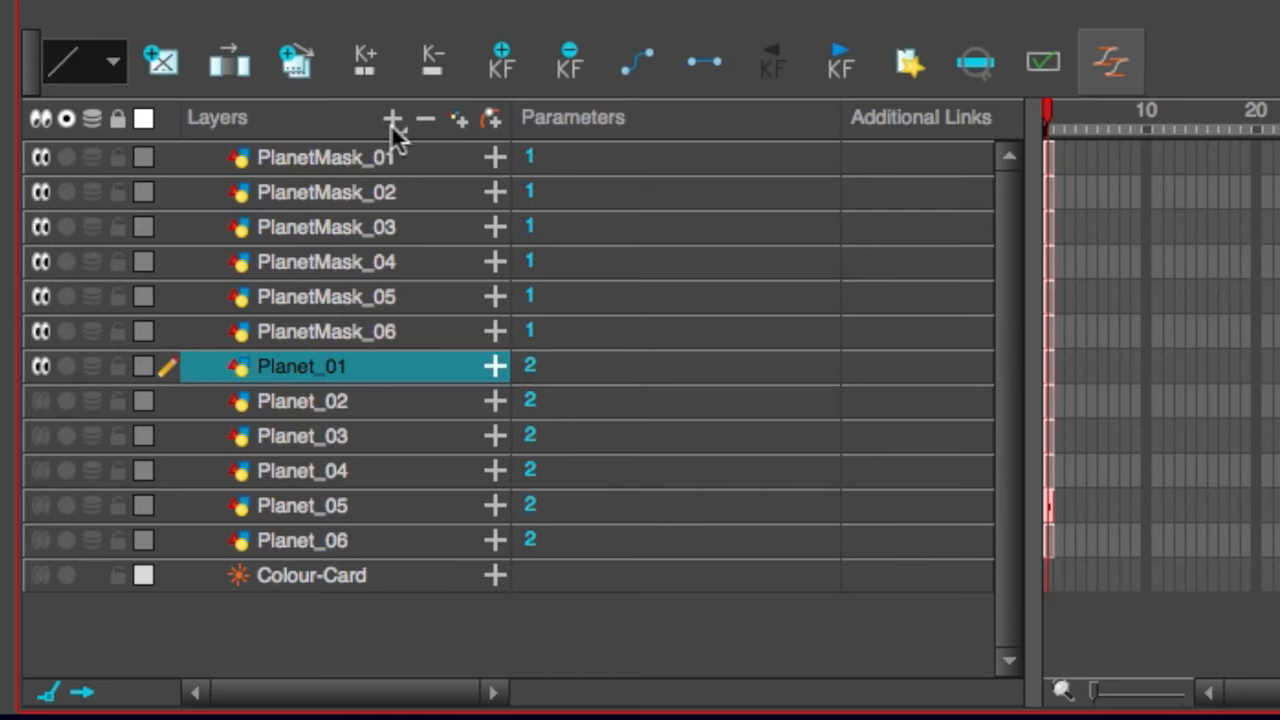
- Add a Cutter effect under Planet_01 and select PlanetMask_01 as its matte source
{"action": "left_click", "coordinate": [394, 118]}
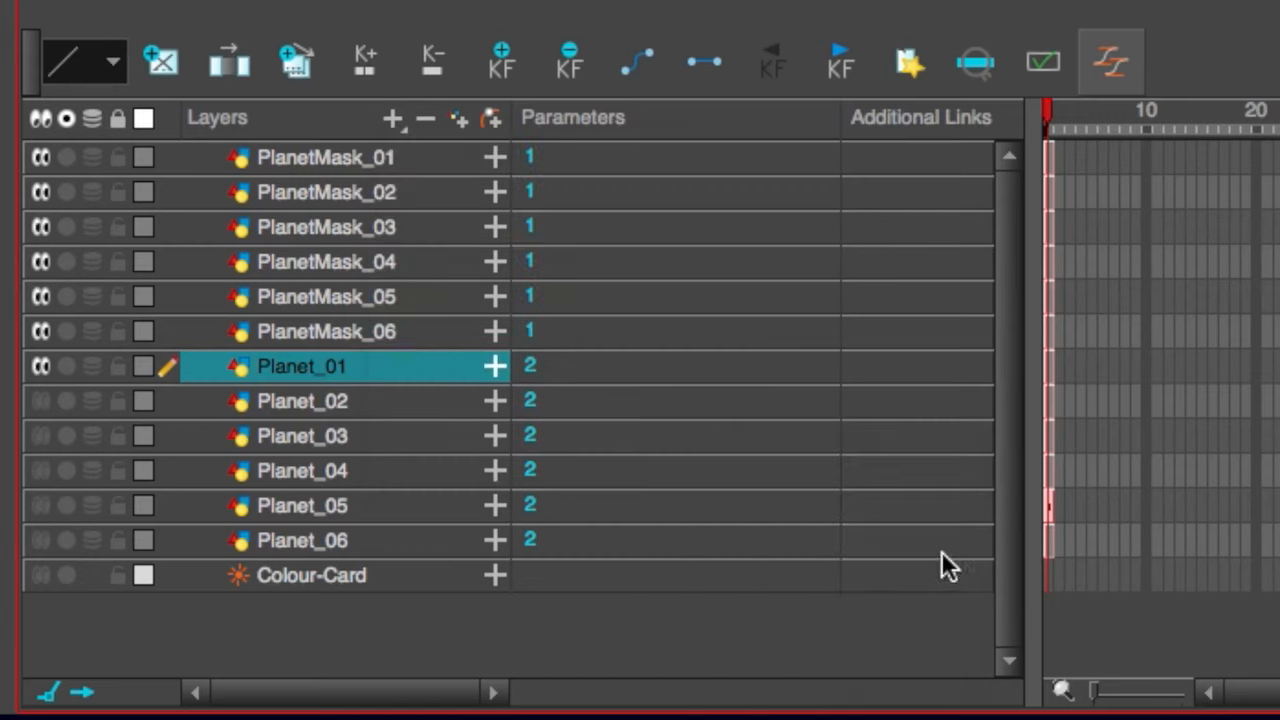
{"action": "left_click", "coordinate": [210, 366]}
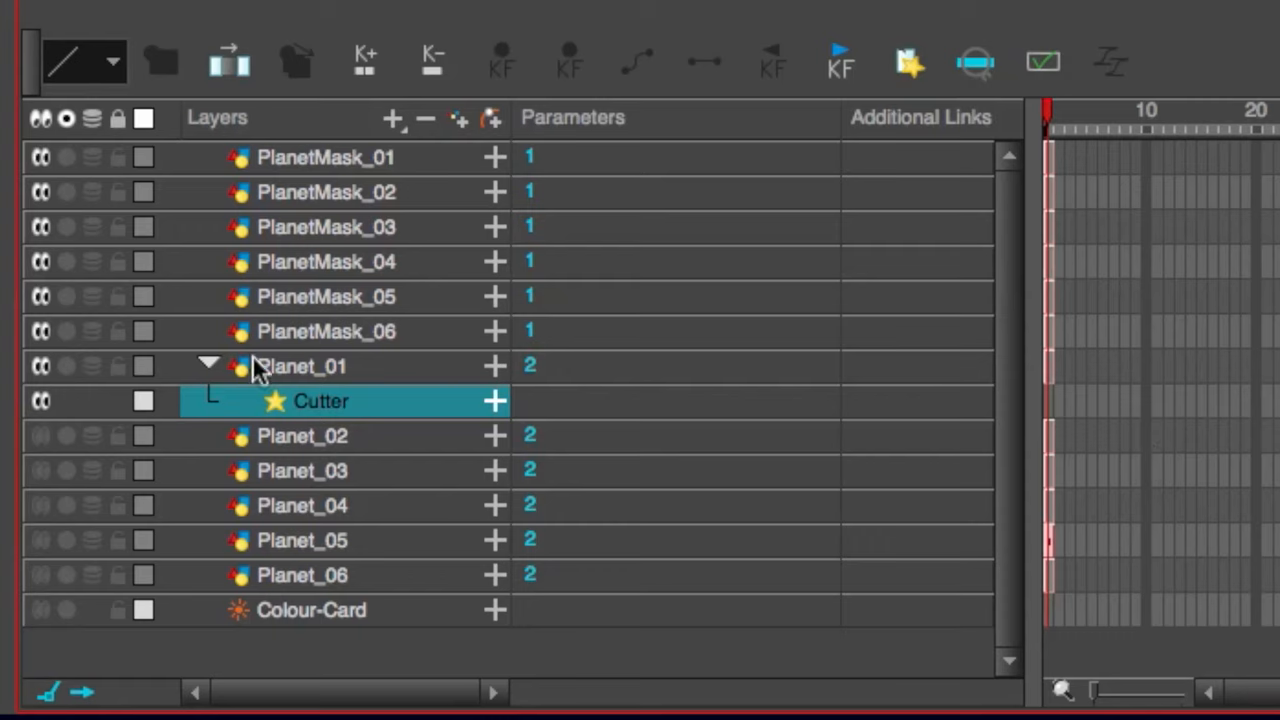
{"action": "mouse_move", "coordinate": [505, 395]}
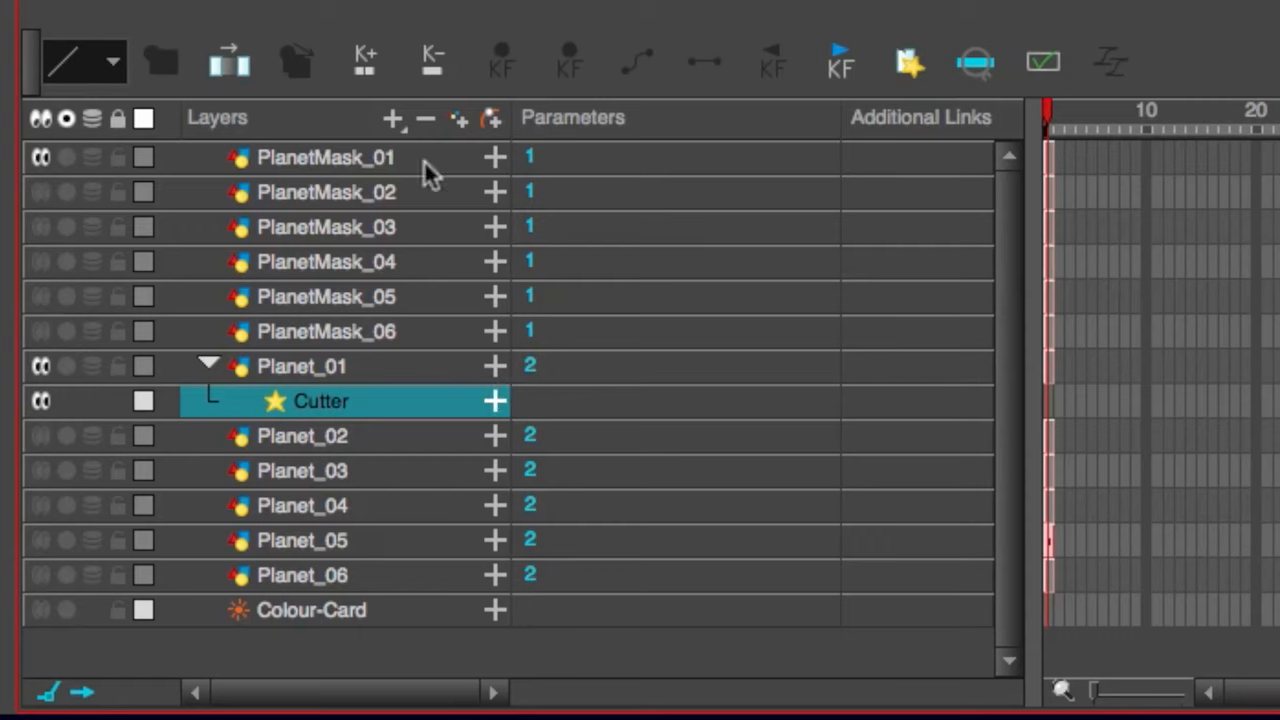
{"action": "left_click", "coordinate": [326, 157]}
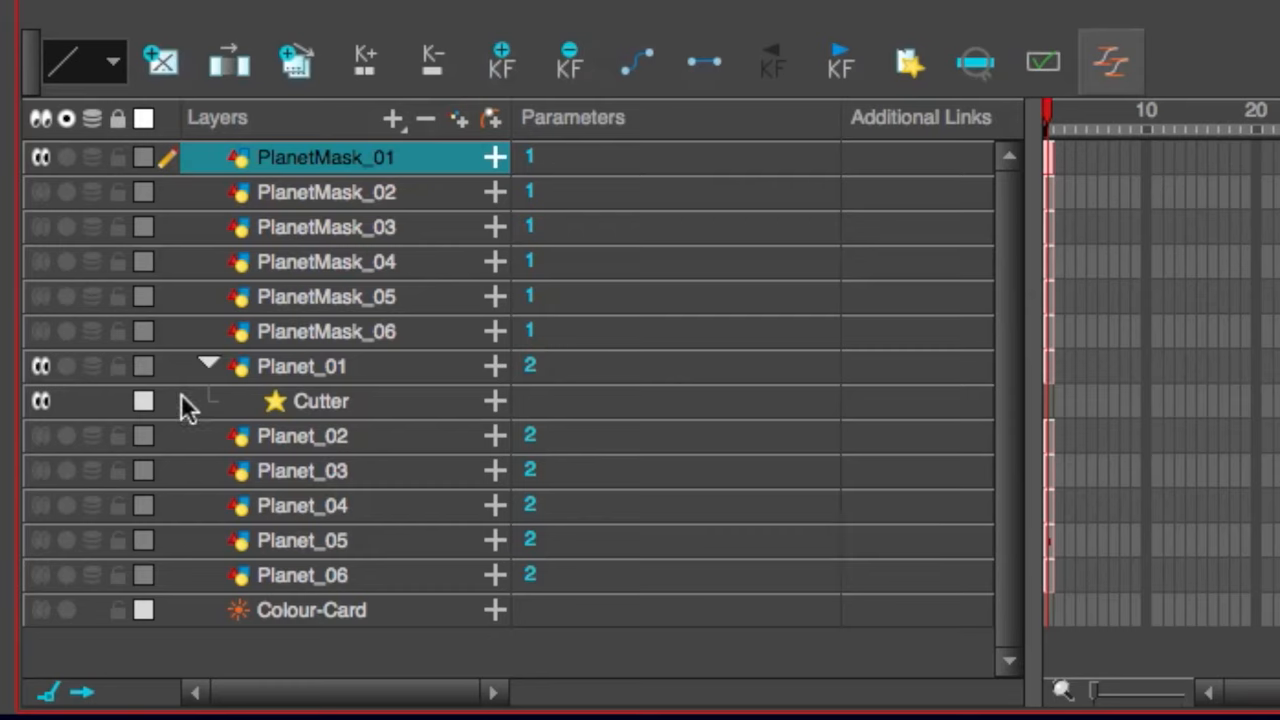
- Expand the Cutter's parameters to expose the Matte slot for PlanetMask_01
{"action": "left_click", "coordinate": [493, 401]}
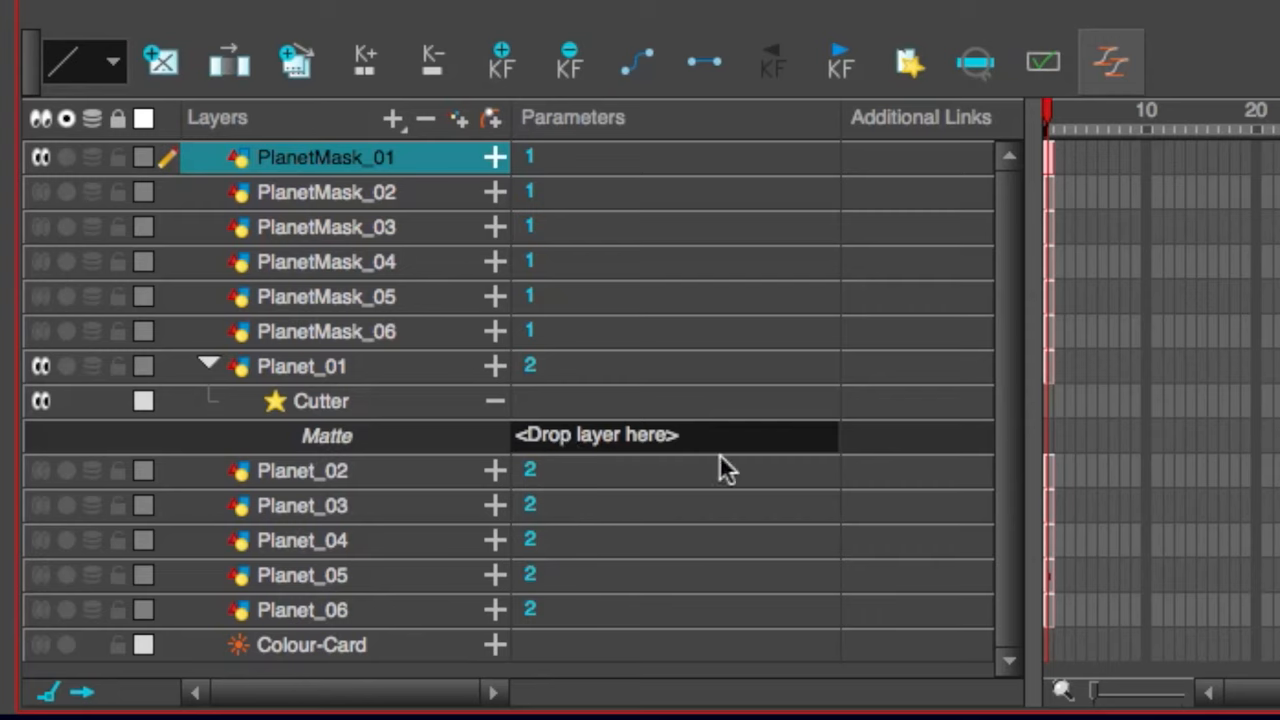
{"action": "mouse_move", "coordinate": [732, 420]}
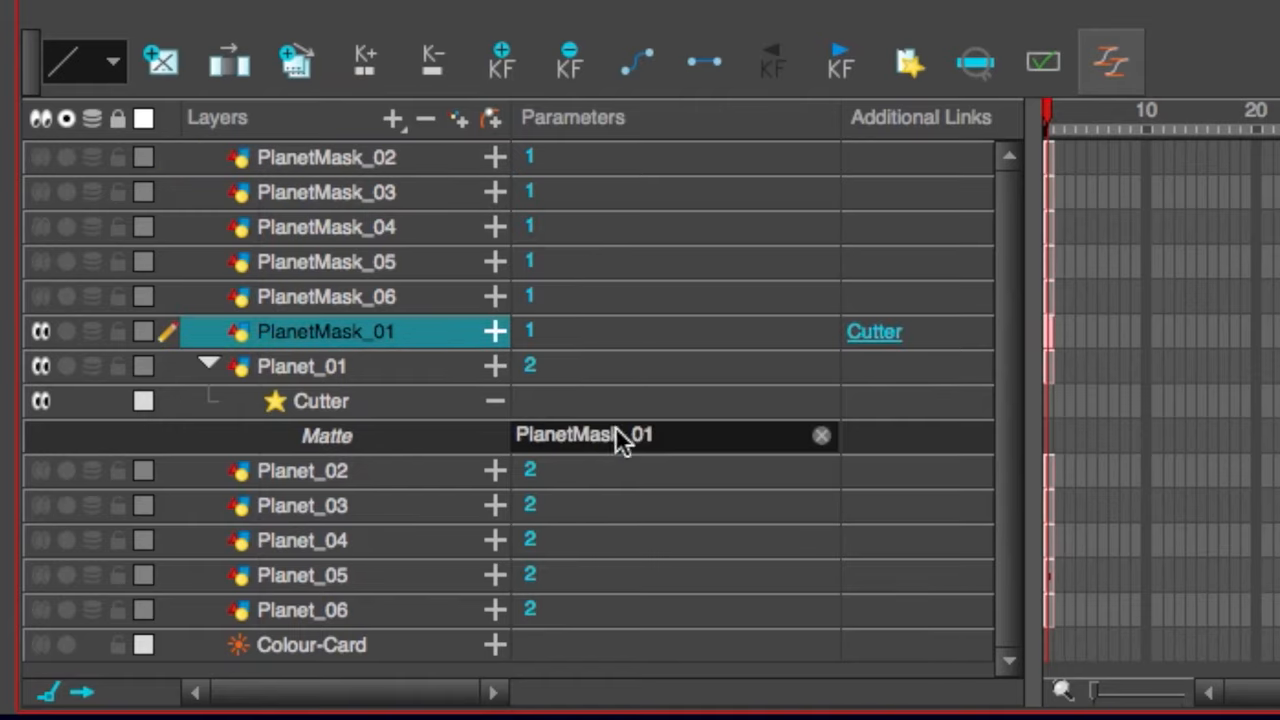
{"action": "mouse_move", "coordinate": [885, 300]}
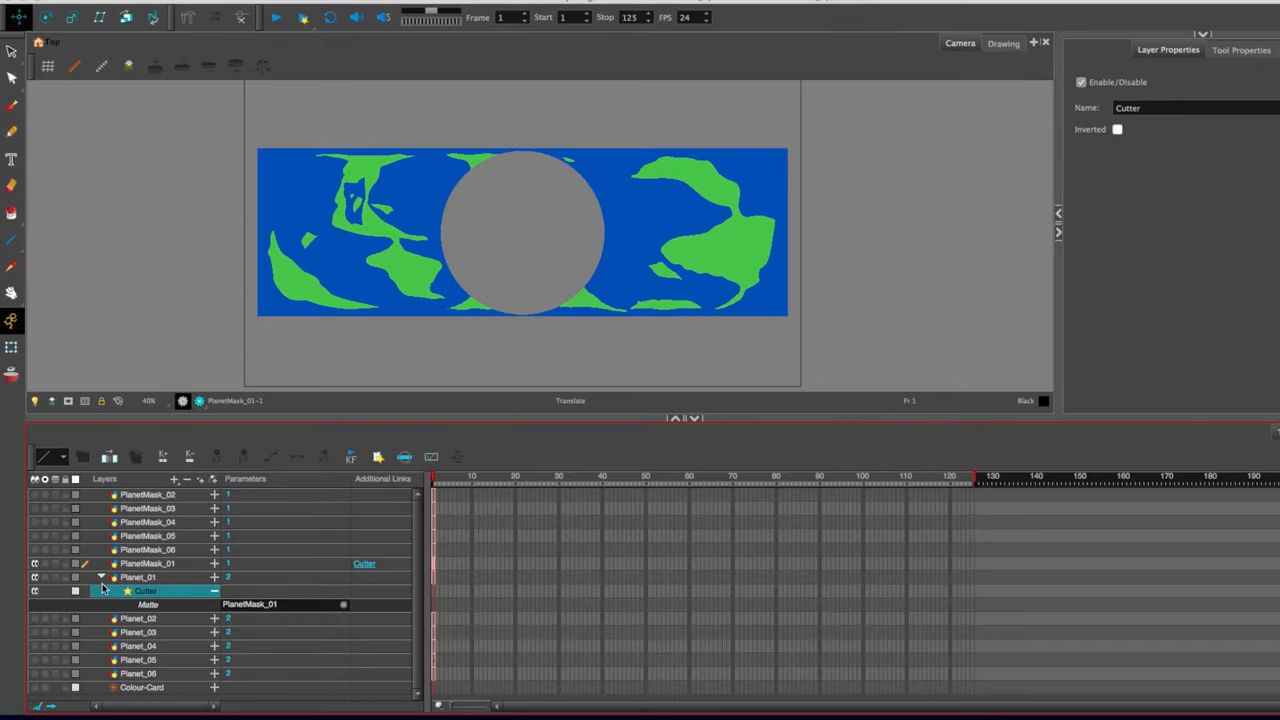
- Enable Inverted in the Cutter's Layer Properties so the circle cuts a hole in Planet_01
{"action": "double_click", "coordinate": [150, 591]}
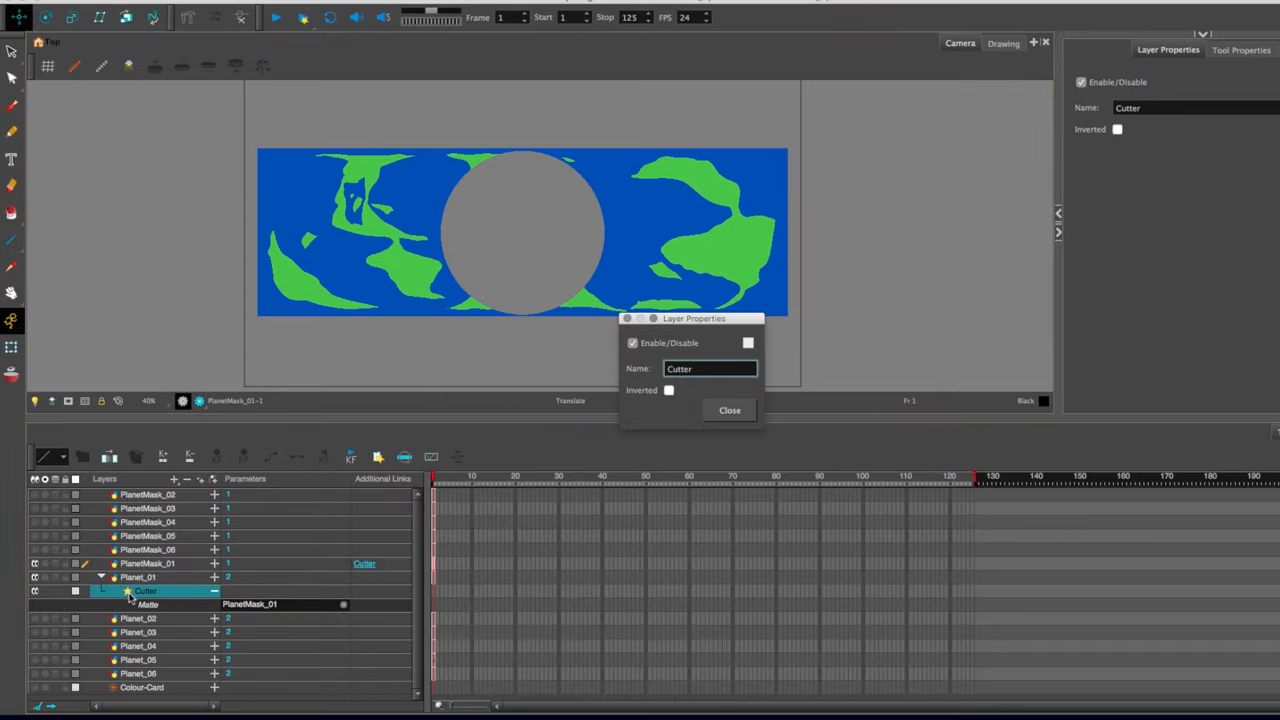
{"action": "left_click", "coordinate": [728, 410]}
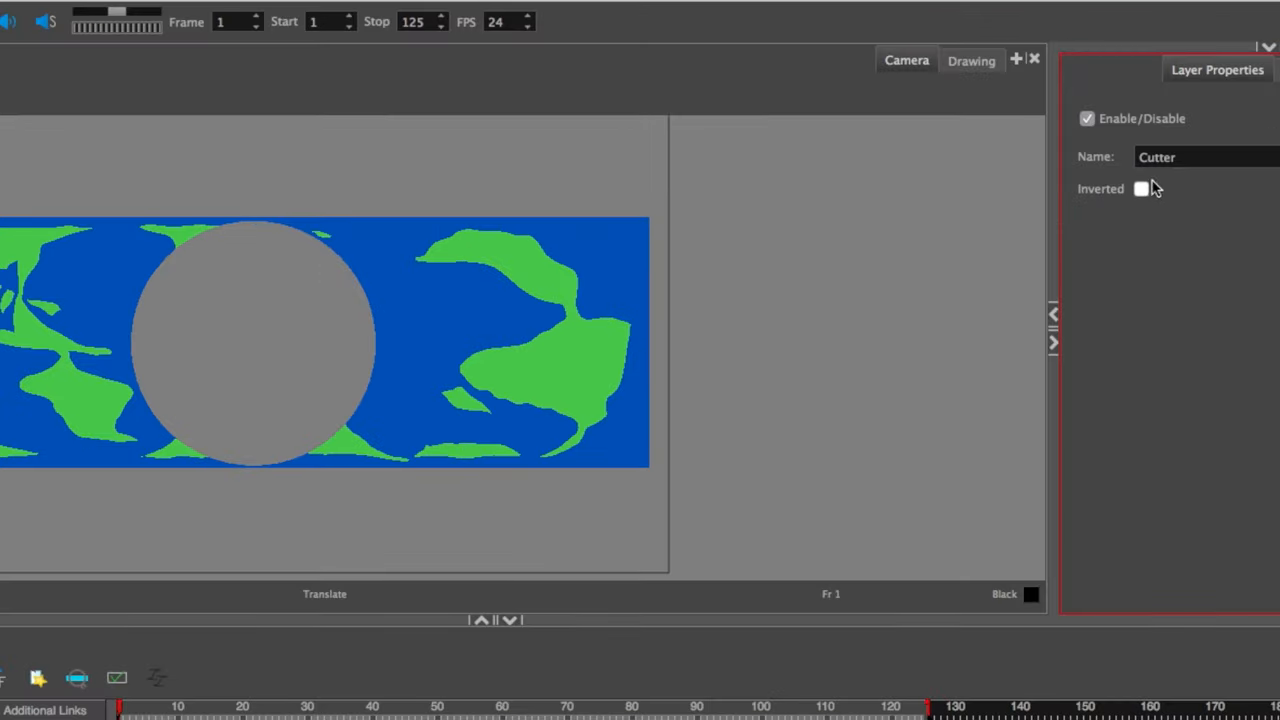
{"action": "left_click", "coordinate": [1140, 188]}
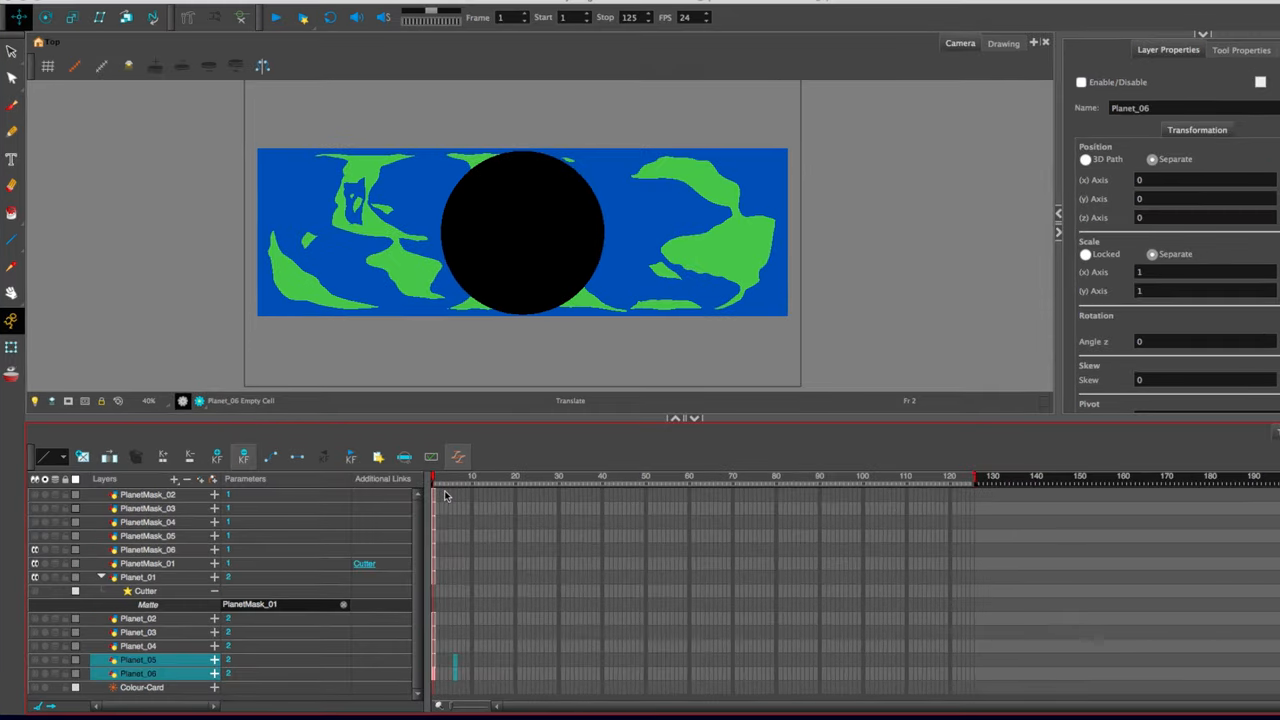
- Extend the layer exposures to frame 150 and select the Transform tool
{"action": "left_click", "coordinate": [453, 485]}
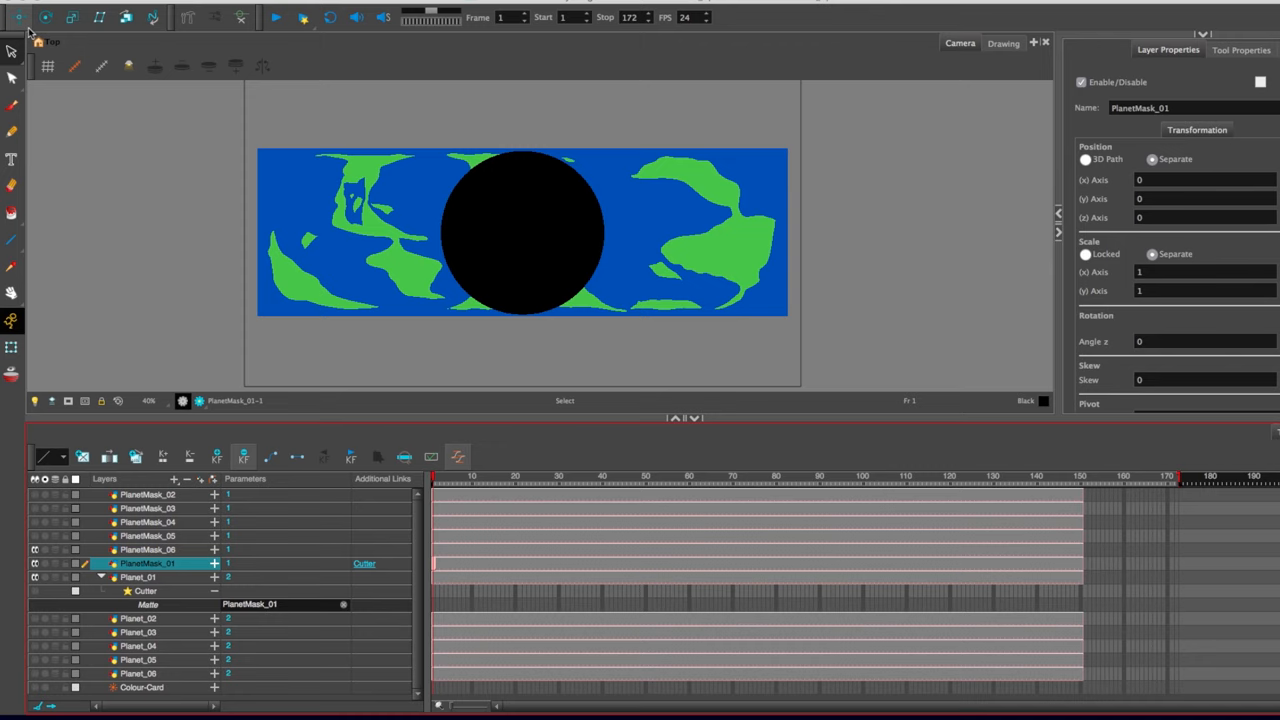
{"action": "left_click", "coordinate": [1212, 57]}
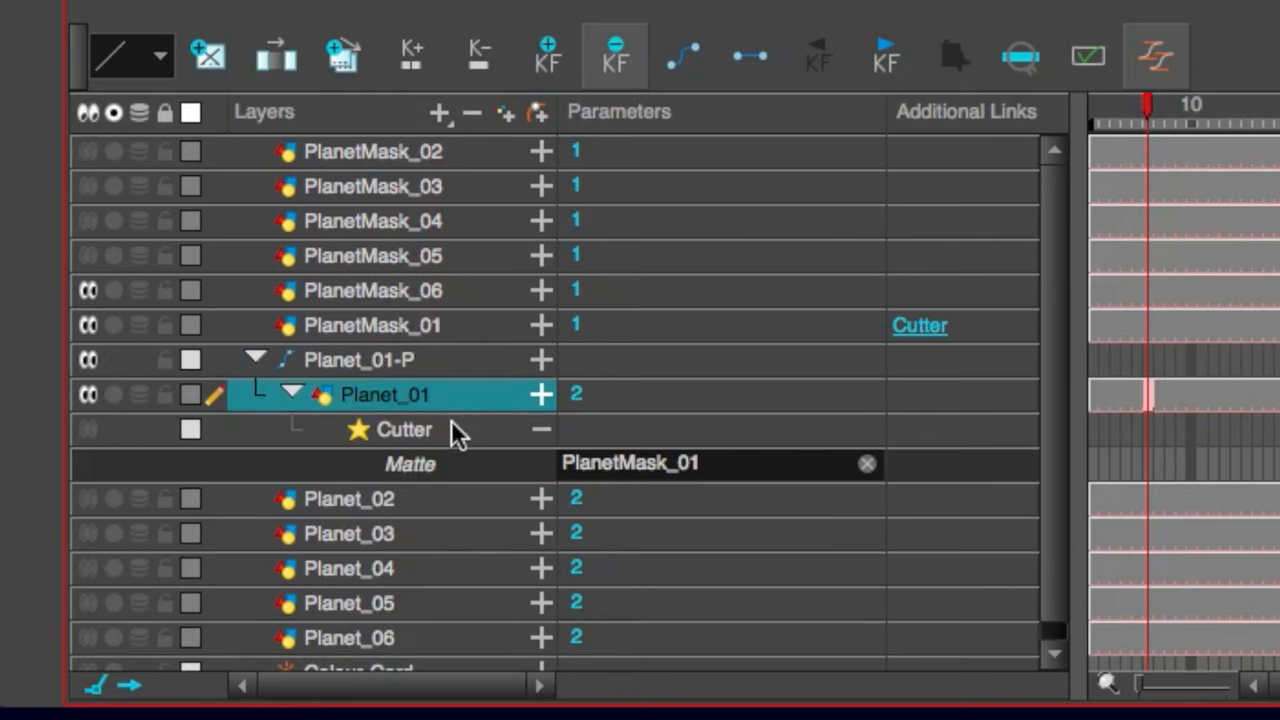
{"action": "mouse_move", "coordinate": [525, 260]}
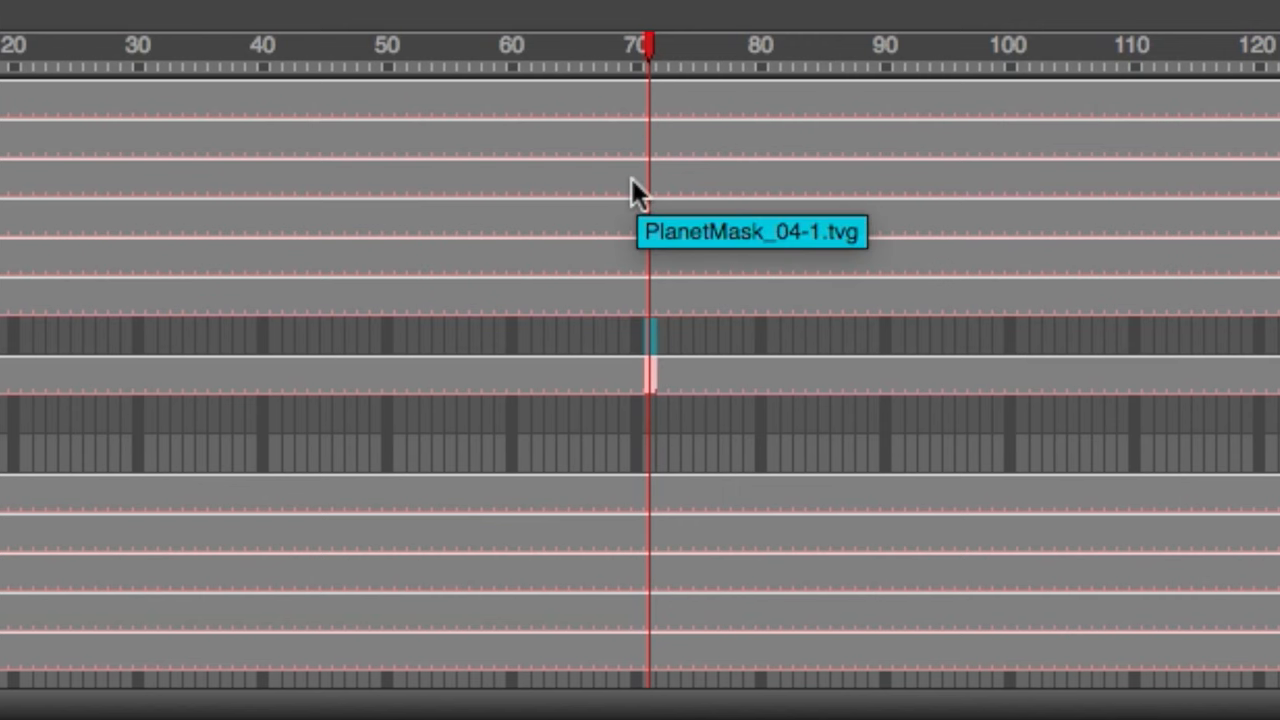
{"action": "mouse_move", "coordinate": [637, 188]}
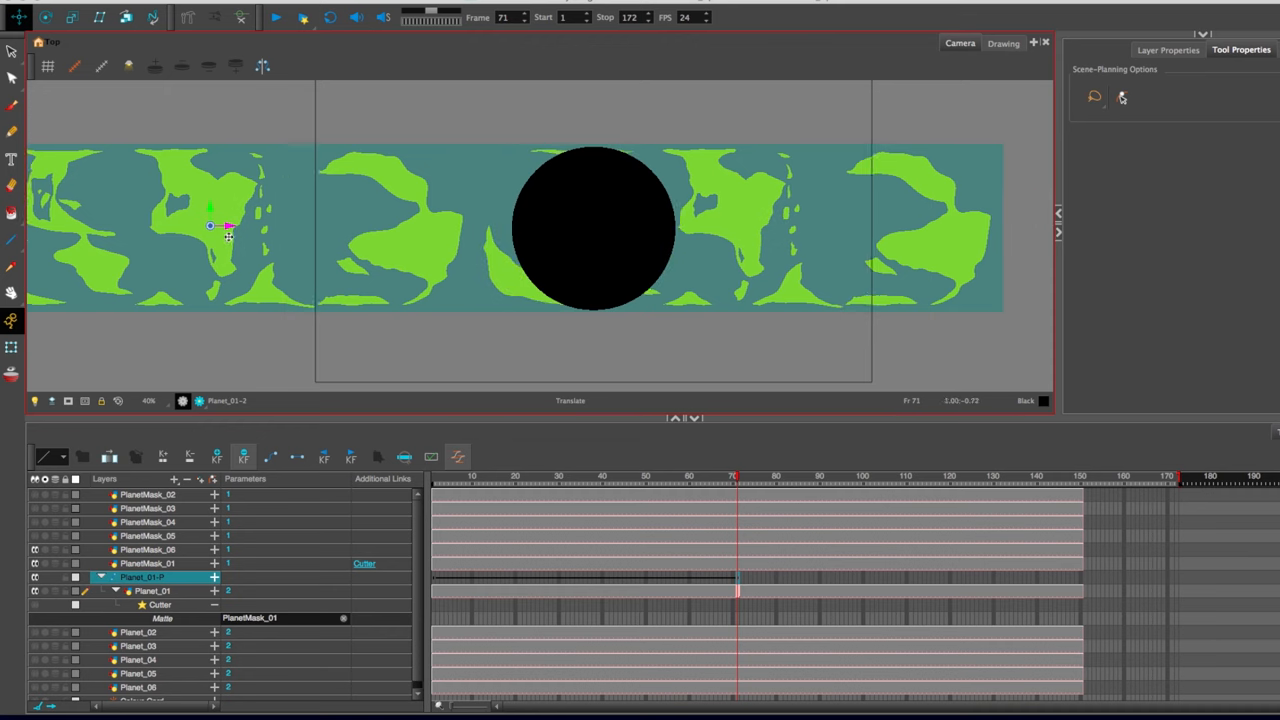
- Slide the wide map sideways at frame 71 to keyframe the peg, then play back the loop
{"action": "left_click_drag", "start_coordinate": [211, 225], "coordinate": [310, 225]}
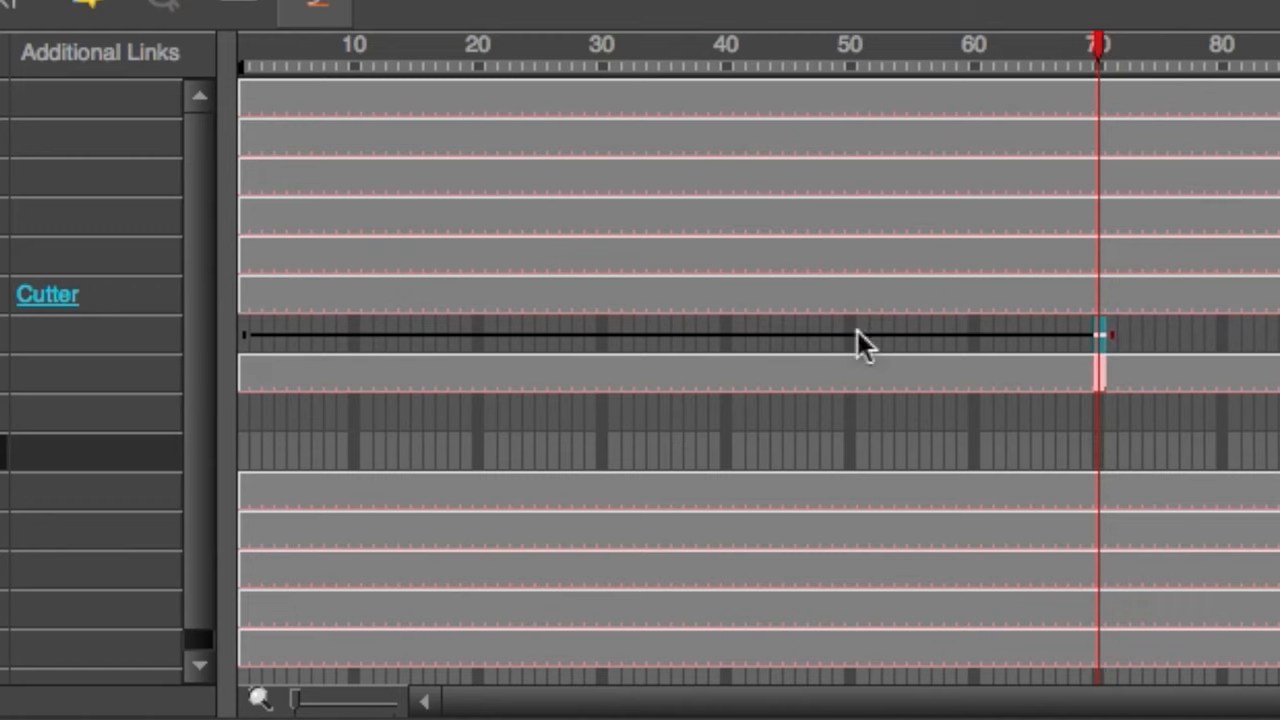
{"action": "mouse_move", "coordinate": [992, 262]}
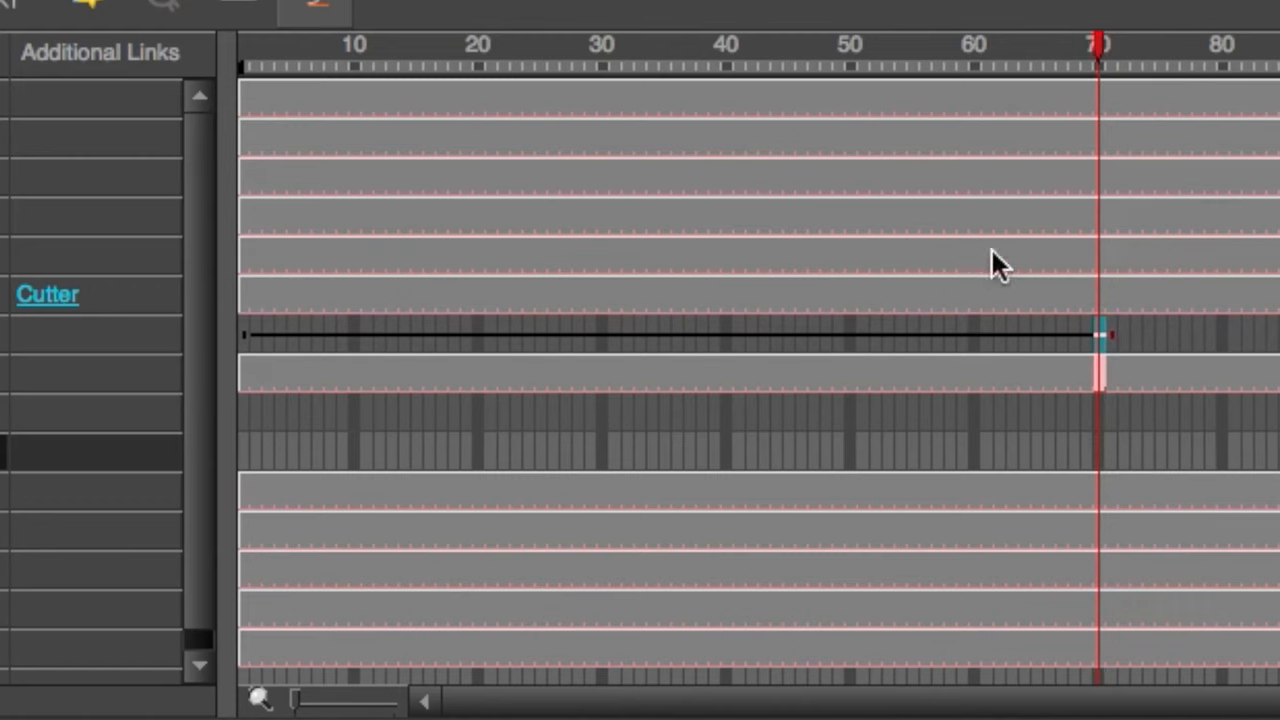
{"action": "mouse_move", "coordinate": [8, 8]}
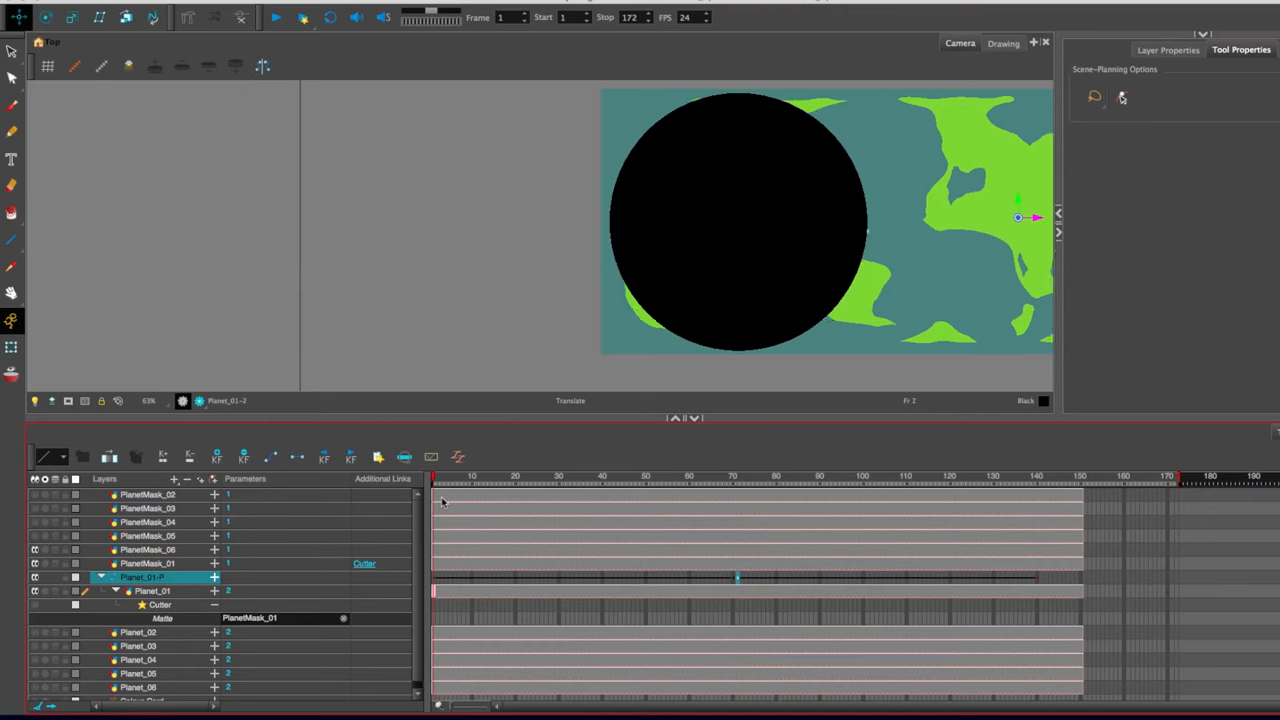
{"action": "left_click", "coordinate": [274, 18]}
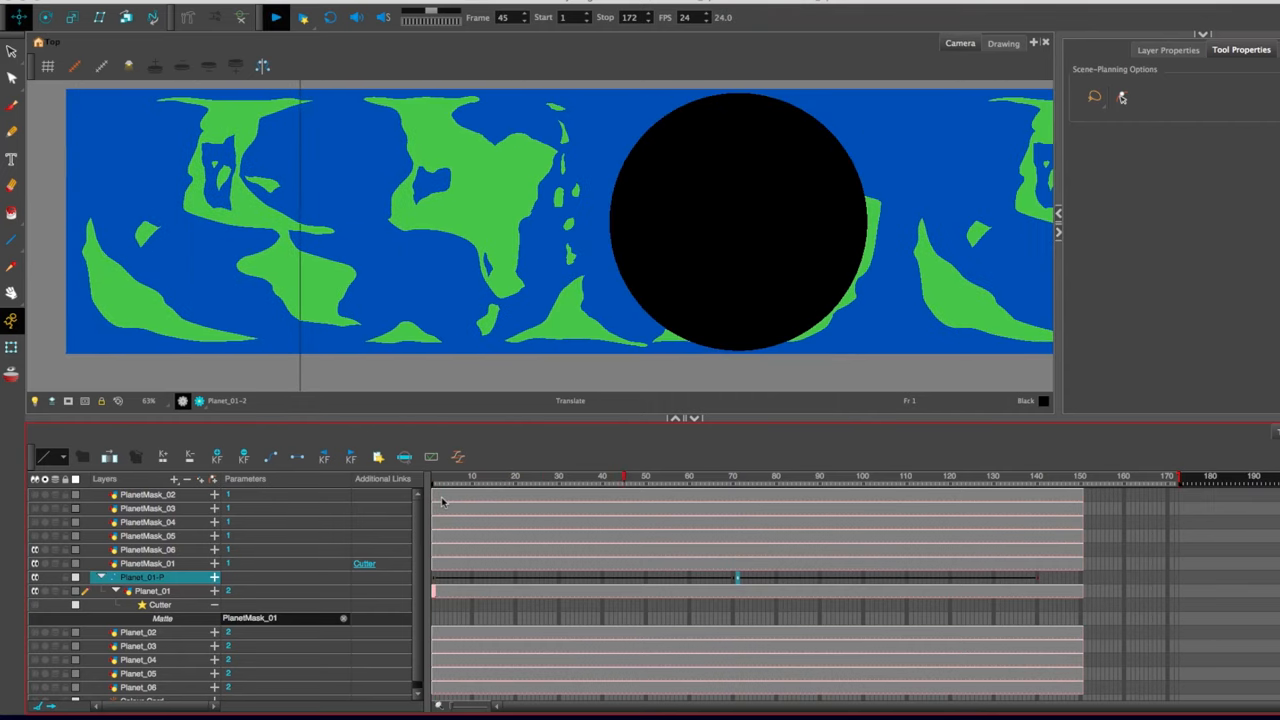